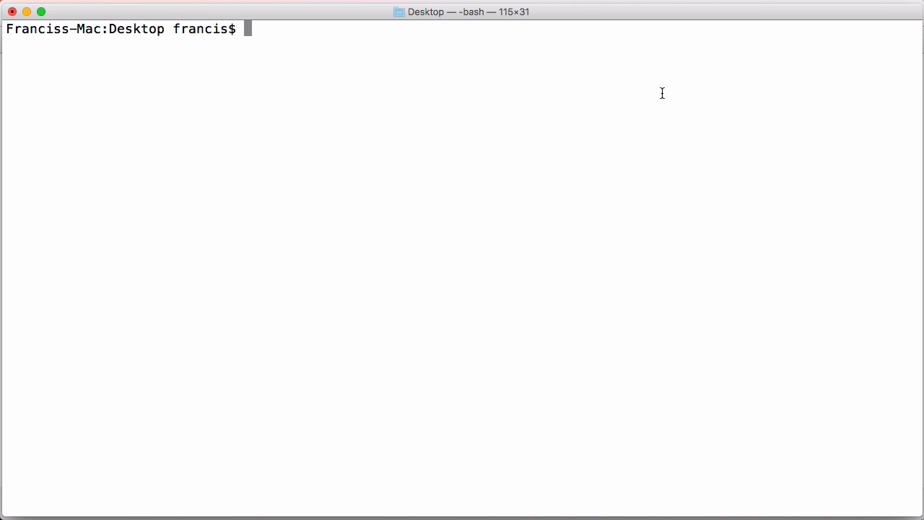
Step: Run python3 countdown.py, enter durations like 10, then interrupt the countdown with Ctrl+C
type("python3 countdown.py")
type("10")
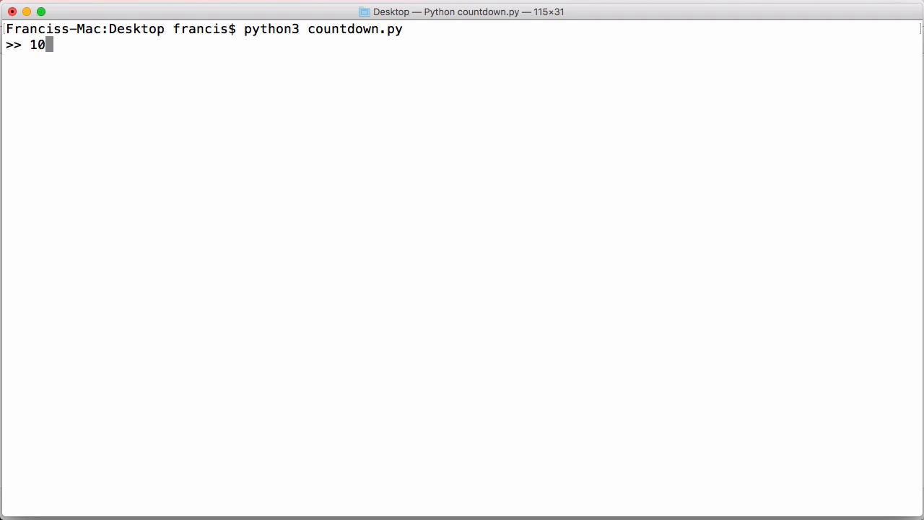
key("Return")
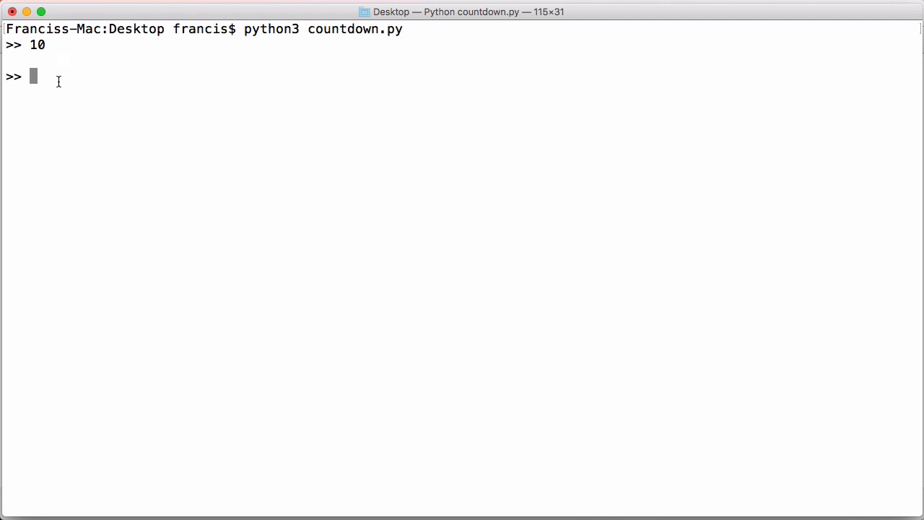
mouse_move(7, 76)
type("5")
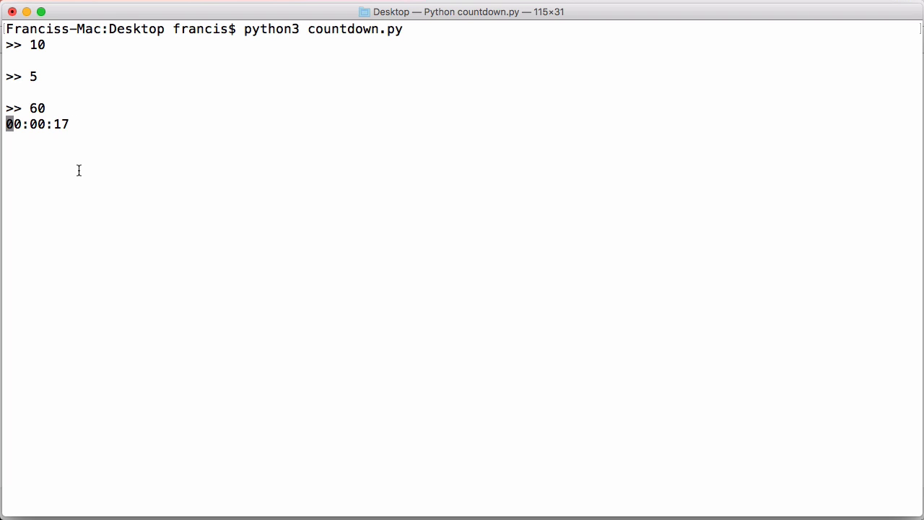
key("ctrl+c")
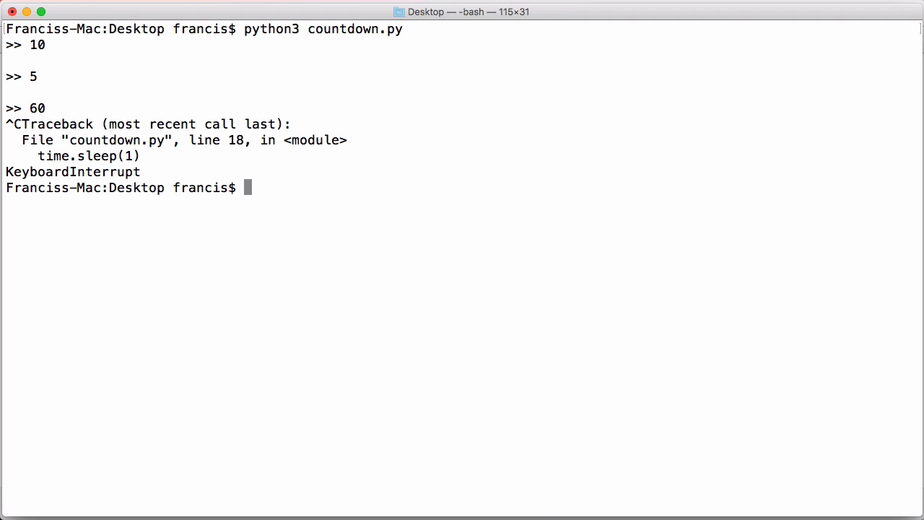
Step: Reopen countdown.py and write a while True loop reading input into when_to_stop = abs(int(...)) inside try
type("nano countdown.py")
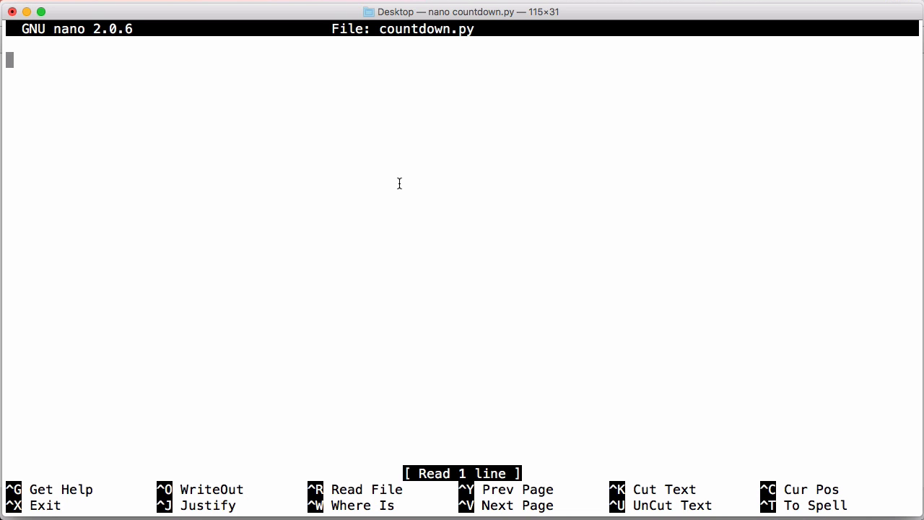
type("while True:")
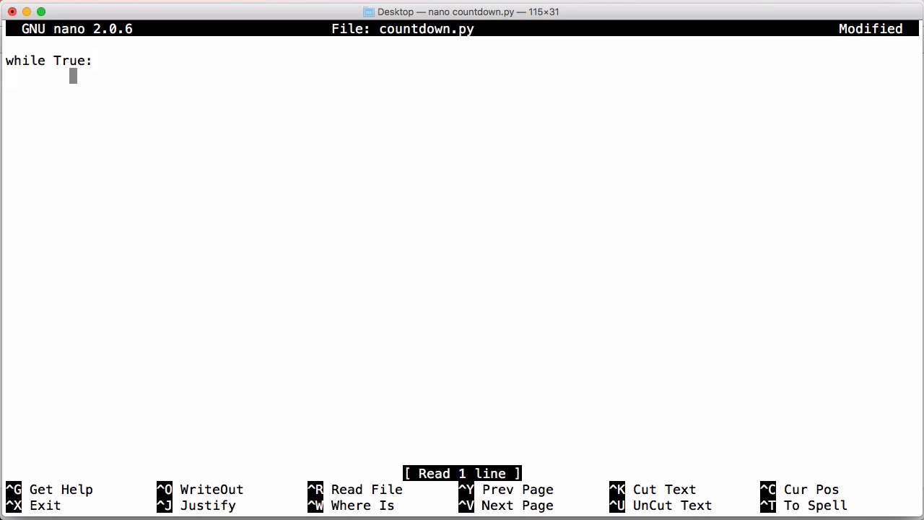
type("uin = input(\">>")
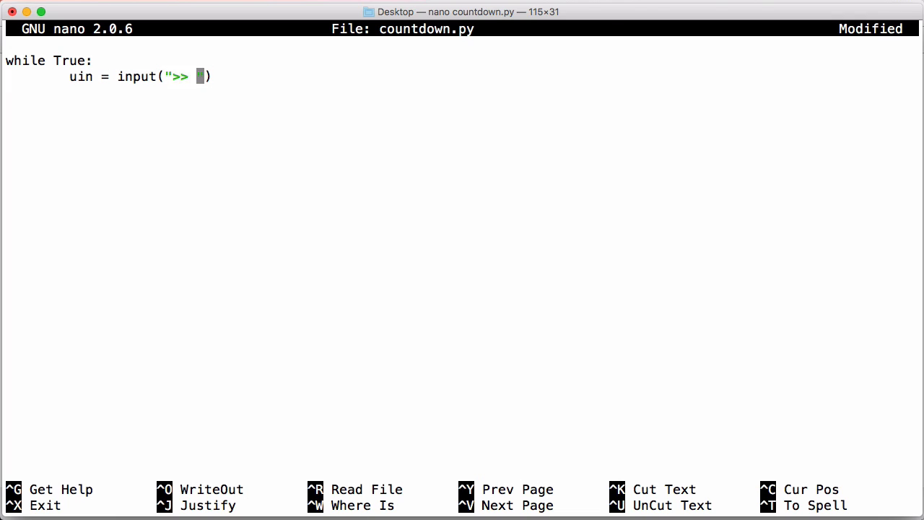
key("Return")
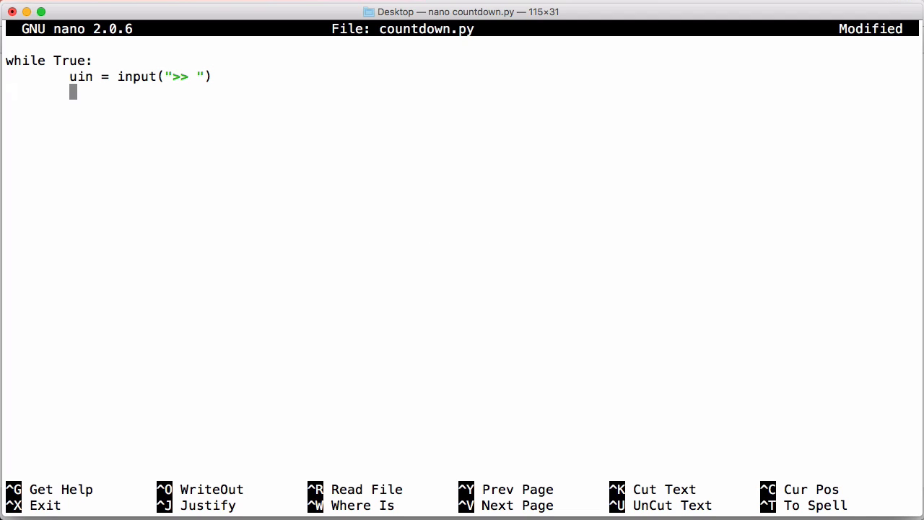
type("try:")
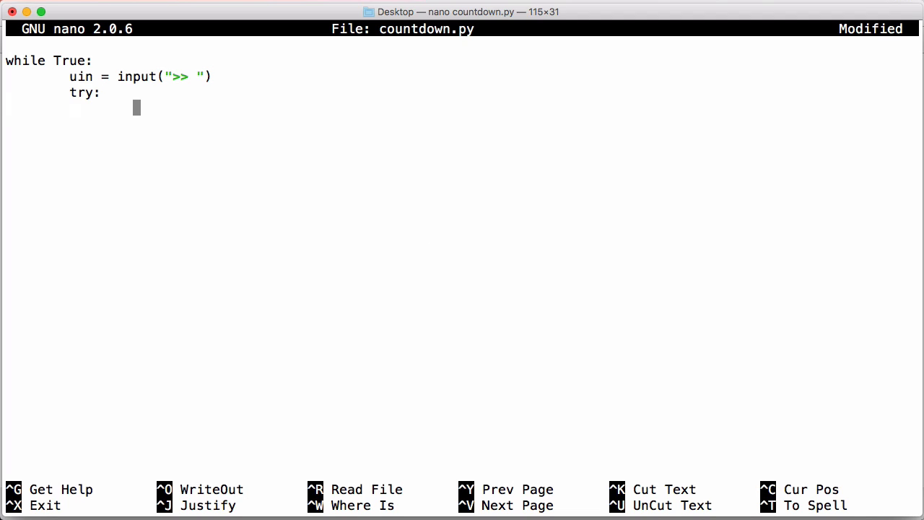
type("whe")
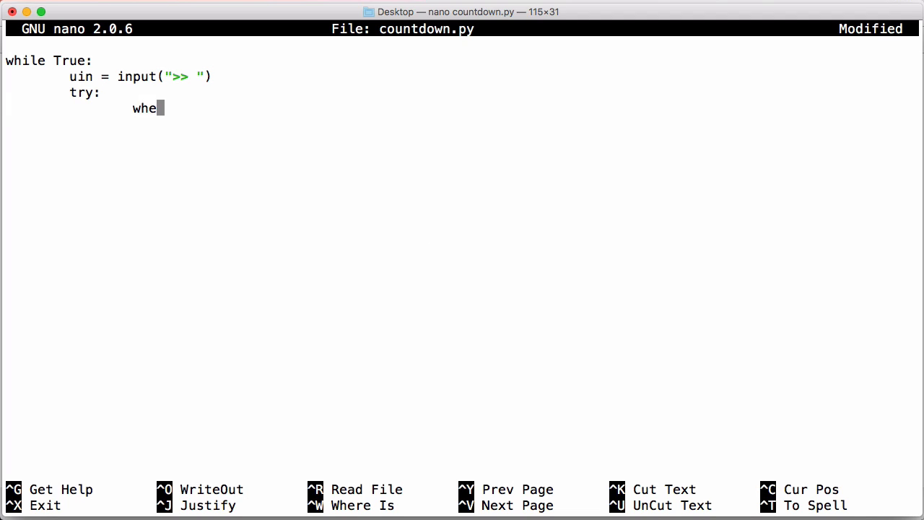
type("n_to_stop =")
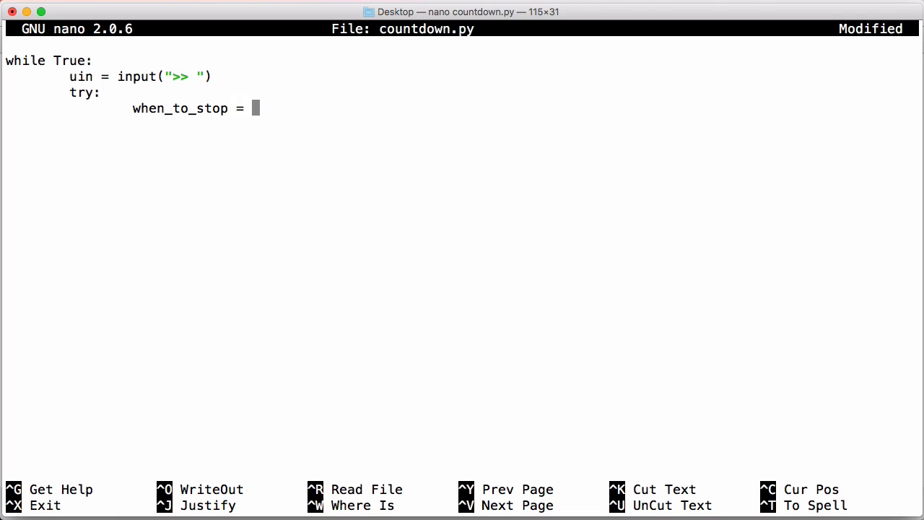
type("abs(int(uin")
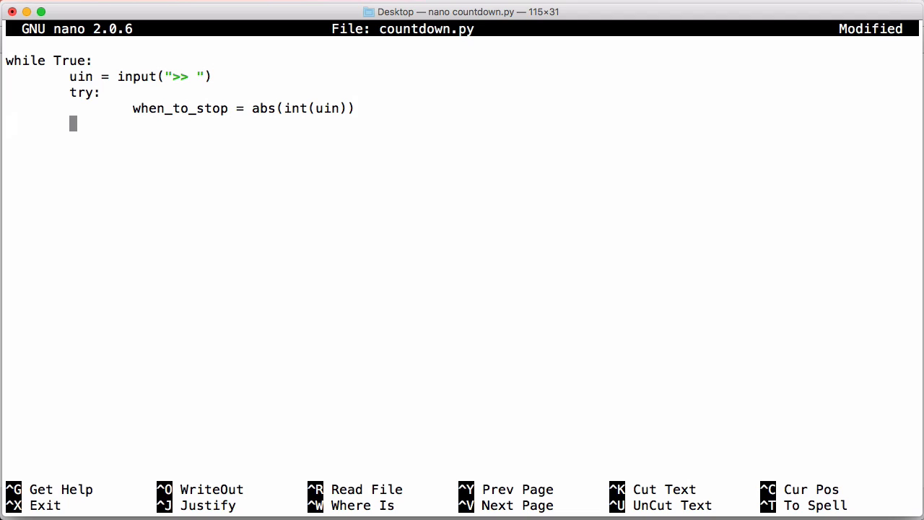
Step: Add except handlers for KeyboardInterrupt and non-numbers printing "Not a number!"
type("except KeyboardInterrupt:")
type("except:")
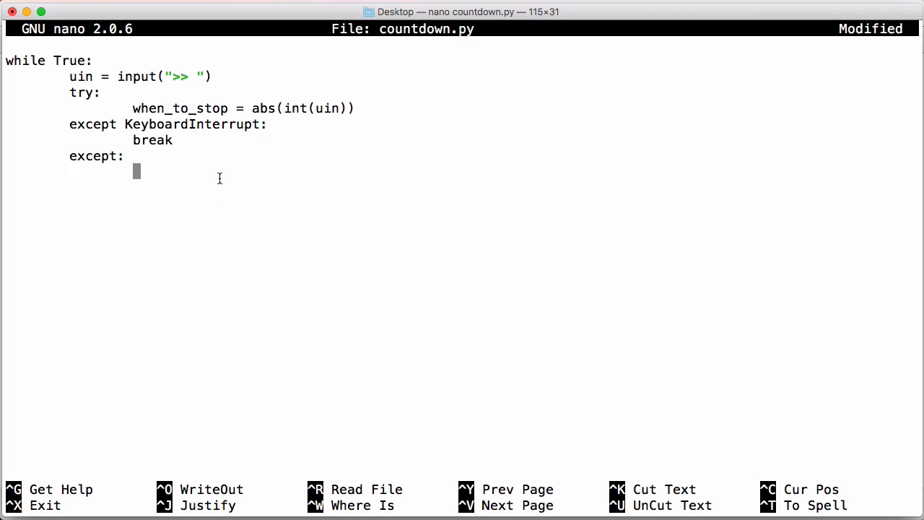
type("print()")
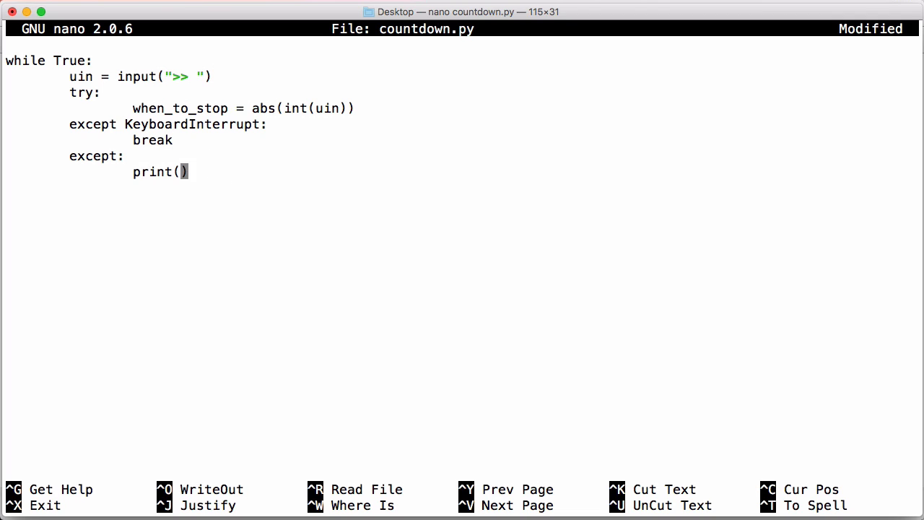
type("\"Not a number!")
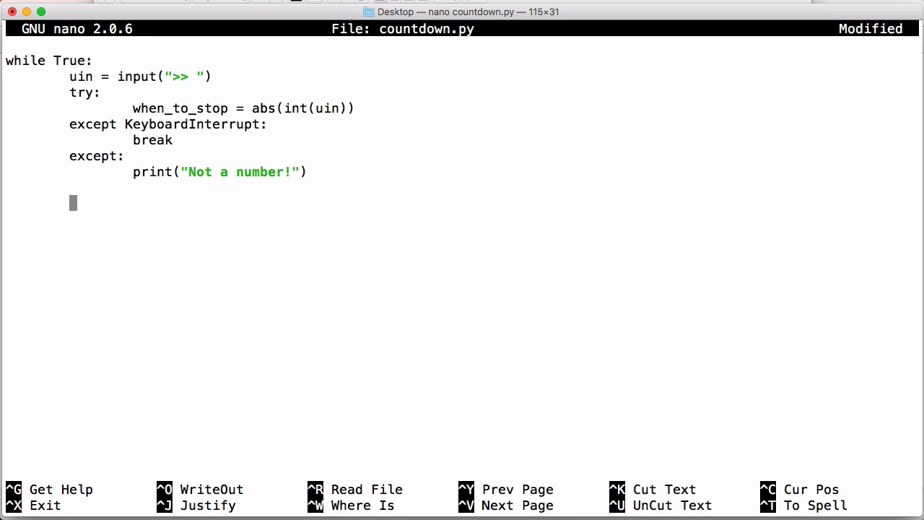
Step: Add a while when_to_stop > 0 loop that decrements when_to_stop and prints it
type("while")
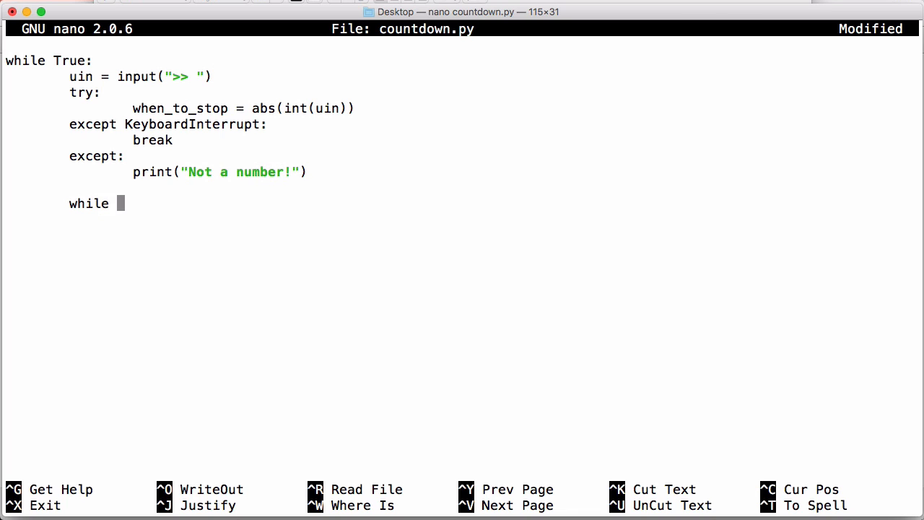
type("when_to_s")
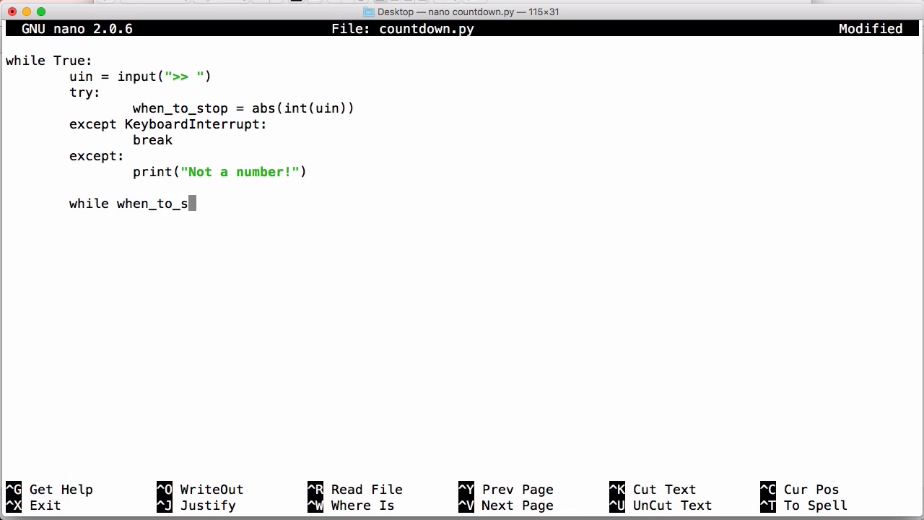
type("top > 0:")
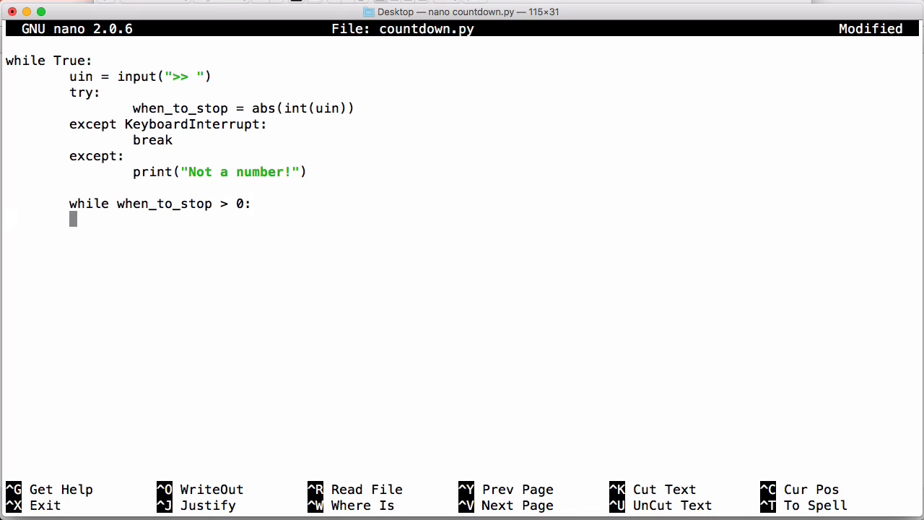
type("when_to_stop -= 1")
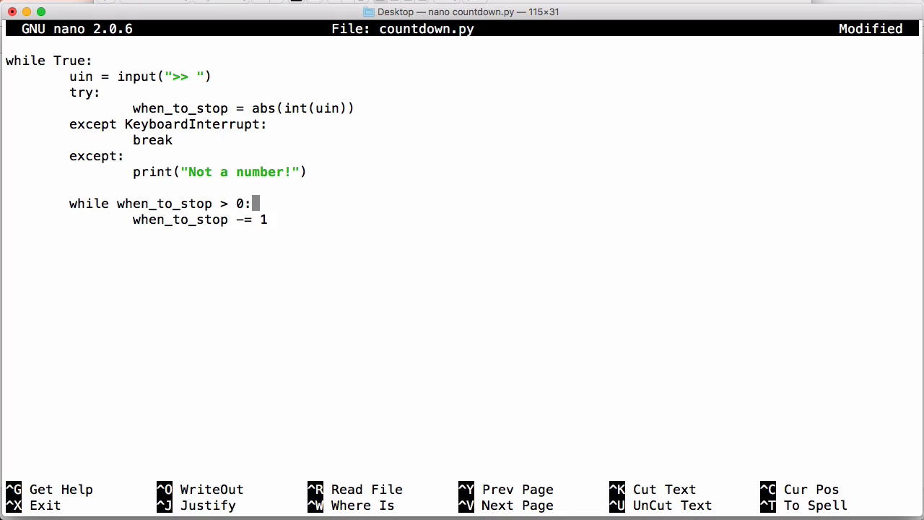
type("prin")
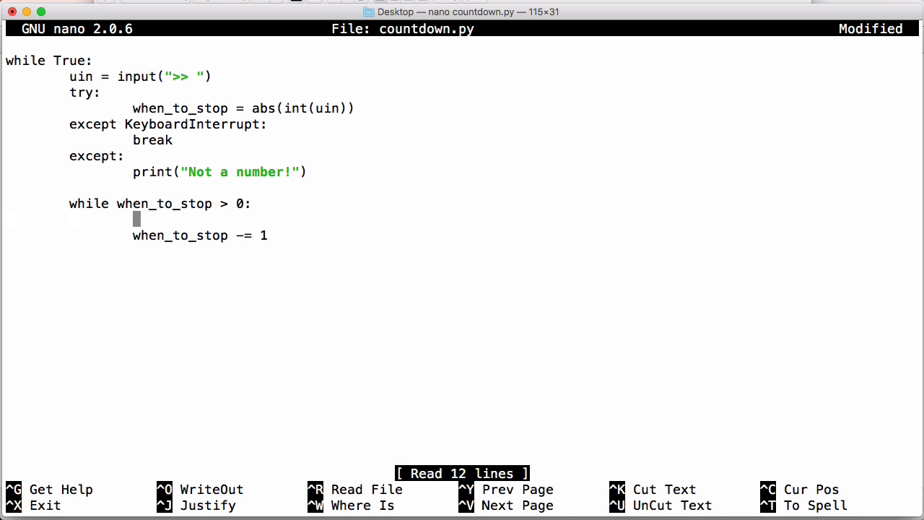
mouse_move(383, 192)
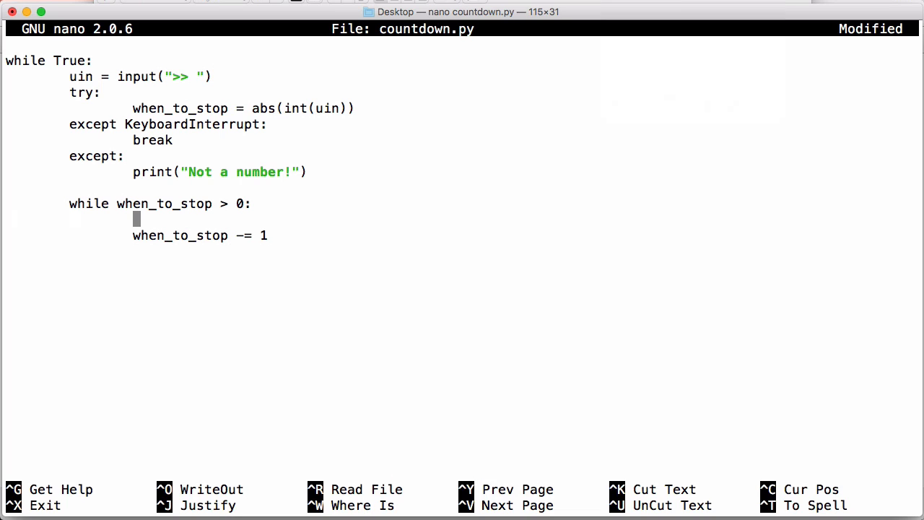
Step: Compute m, s and h, m with divmod by 60 from when_to_stop inside the loop
type("divmod(")
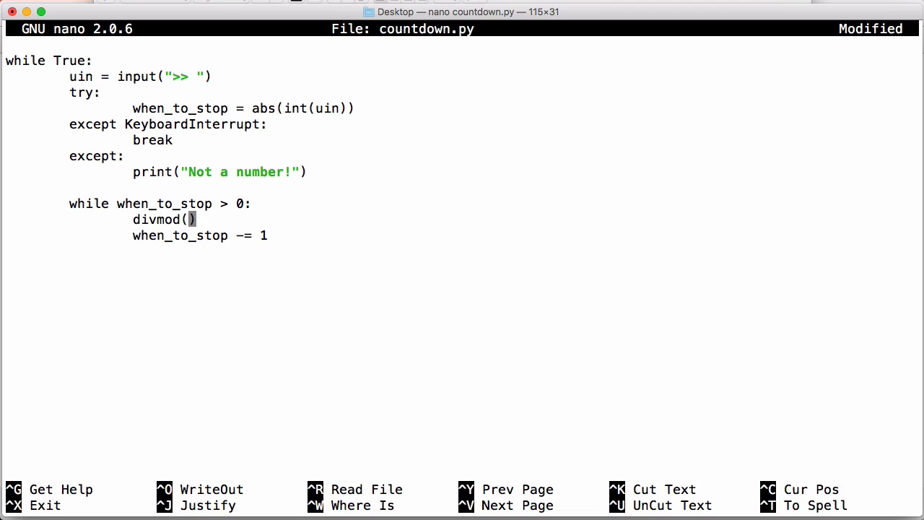
type("when_to_stop,")
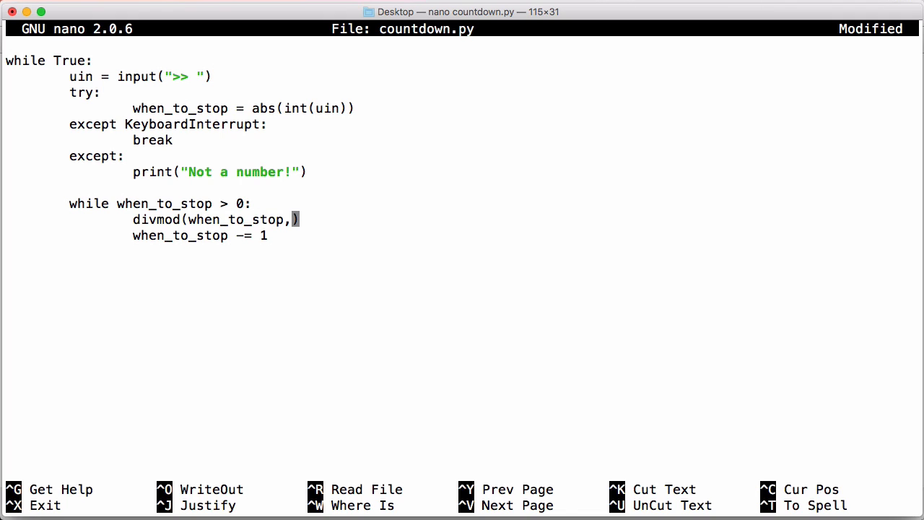
type("60")
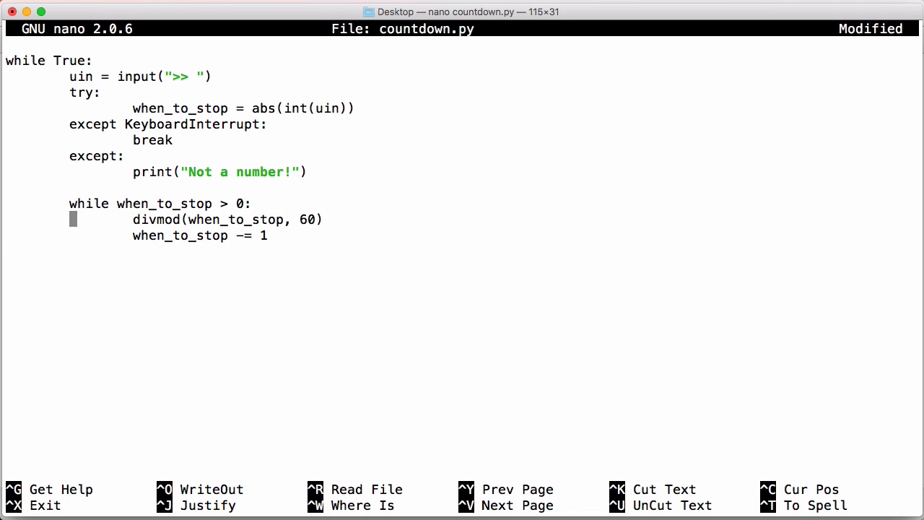
type("m, s =")
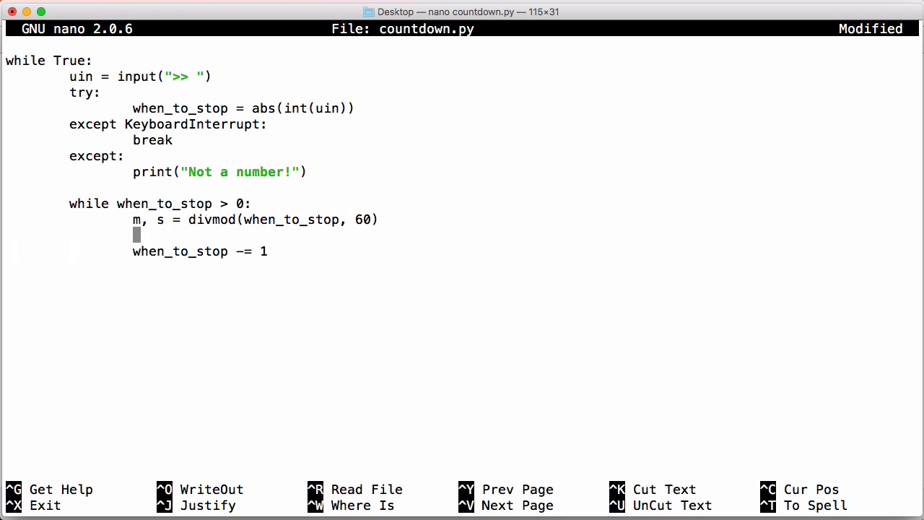
type("h, m =")
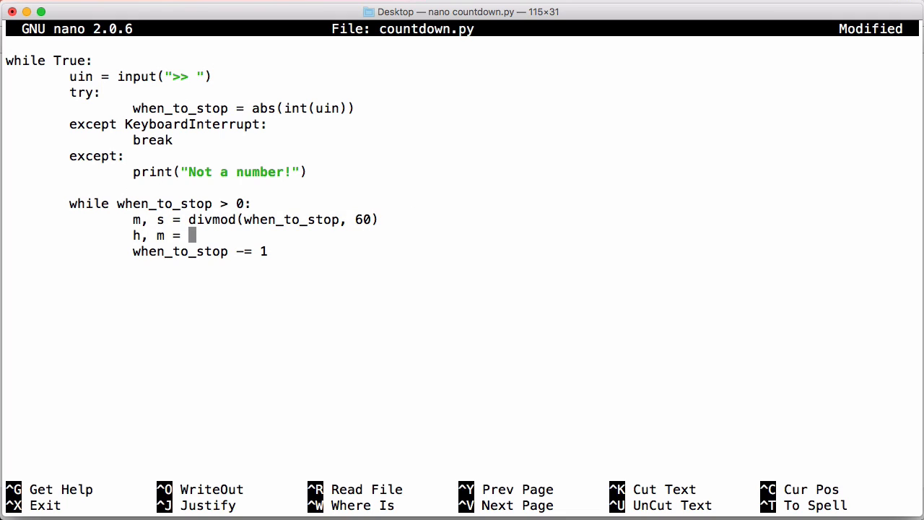
type("div()")
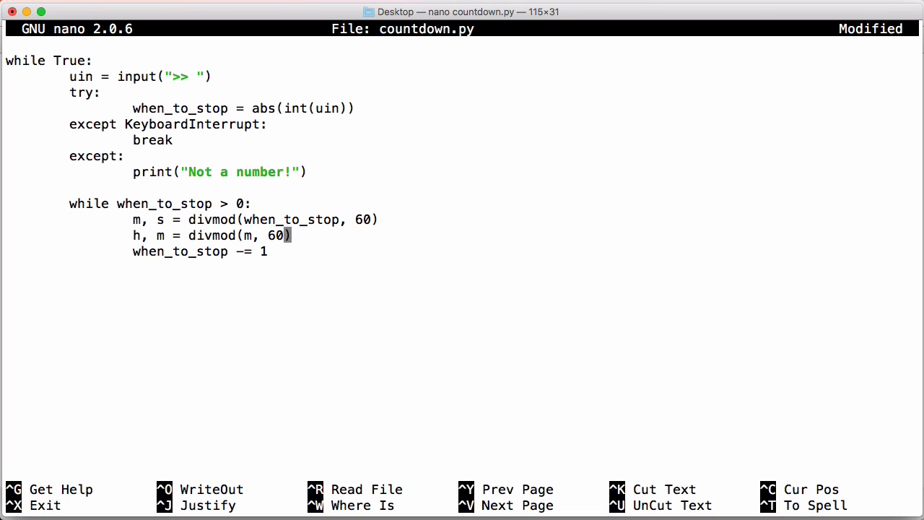
Step: Print str(h) + ":" + str(m) + ":" + str(s) and save countdown.py
type("print(str")
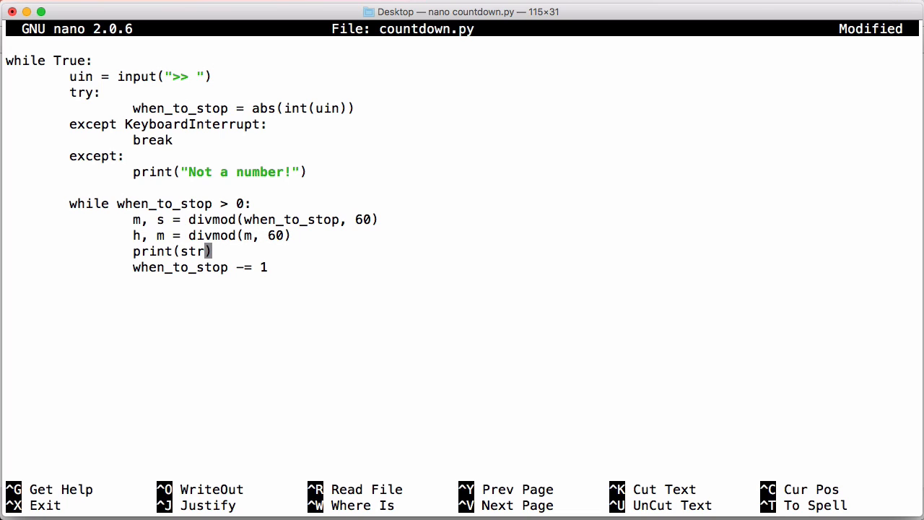
type("(h) + \":\" +")
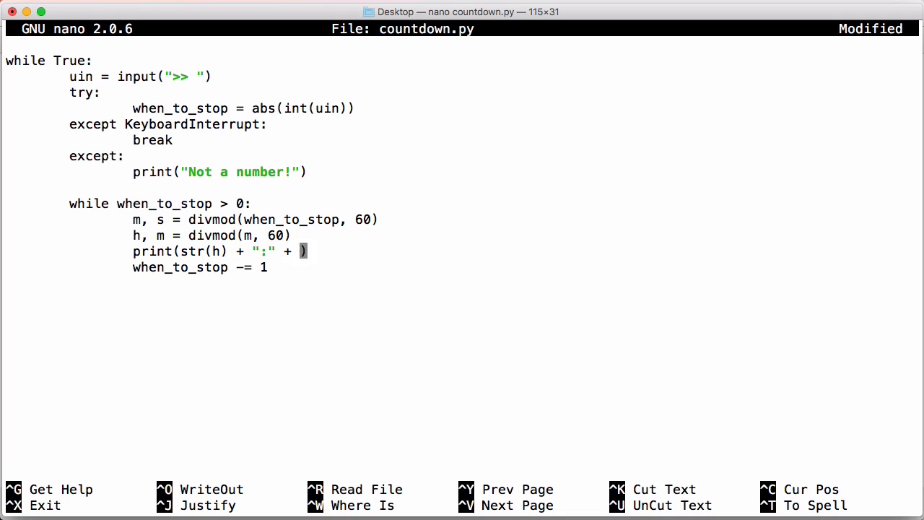
type("str(m) + \":\" + str(s")
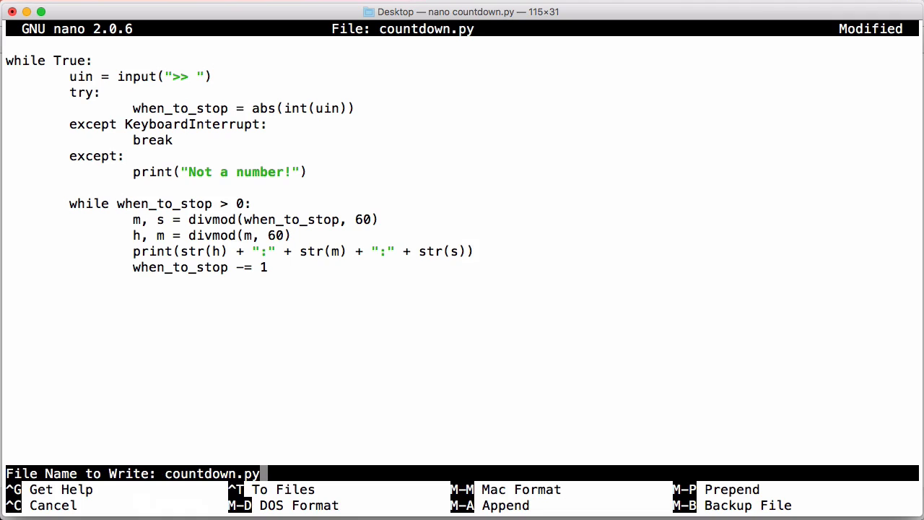
key("Return")
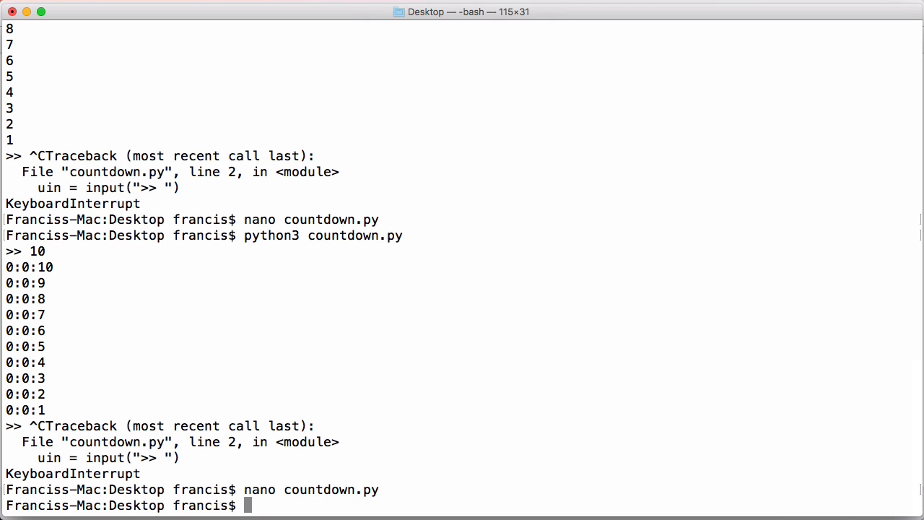
Step: Reopen countdown.py and add .zfill(2) after str(h), str(m) and str(s) for two-digit padding
key("Return")
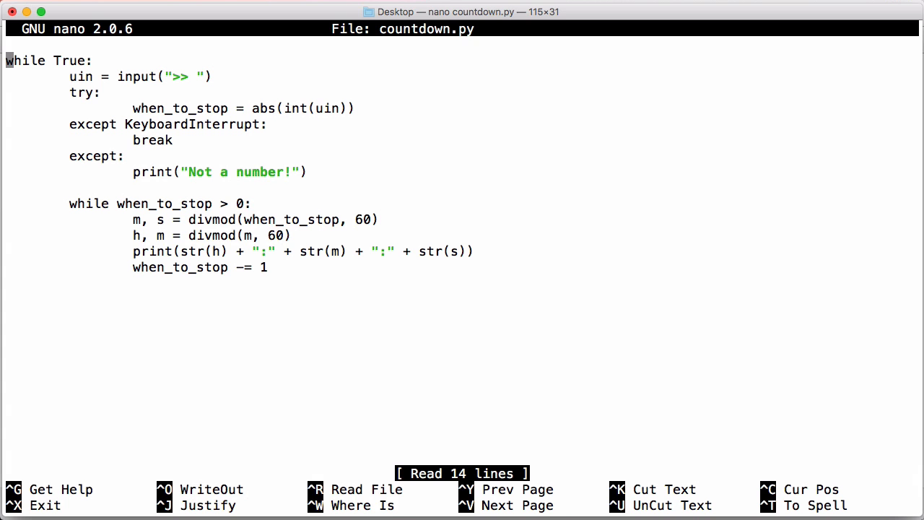
left_click(231, 251)
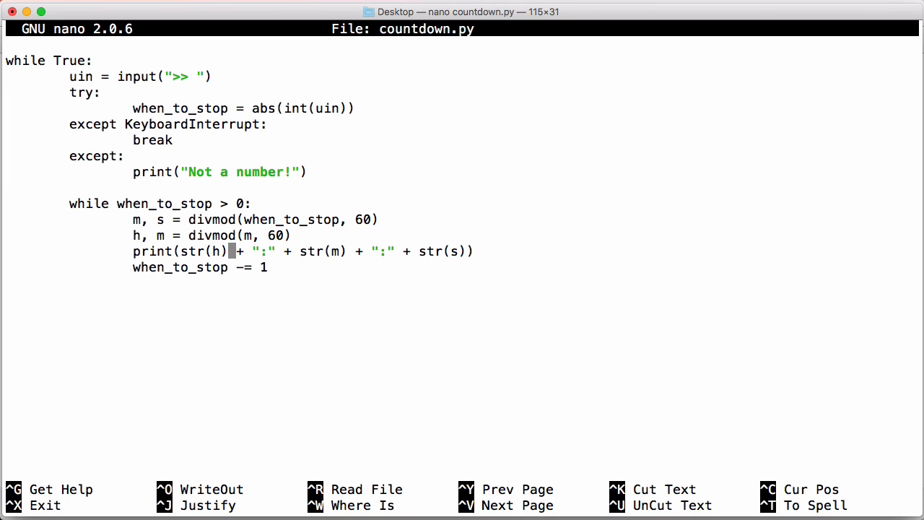
type(".zfill(2)")
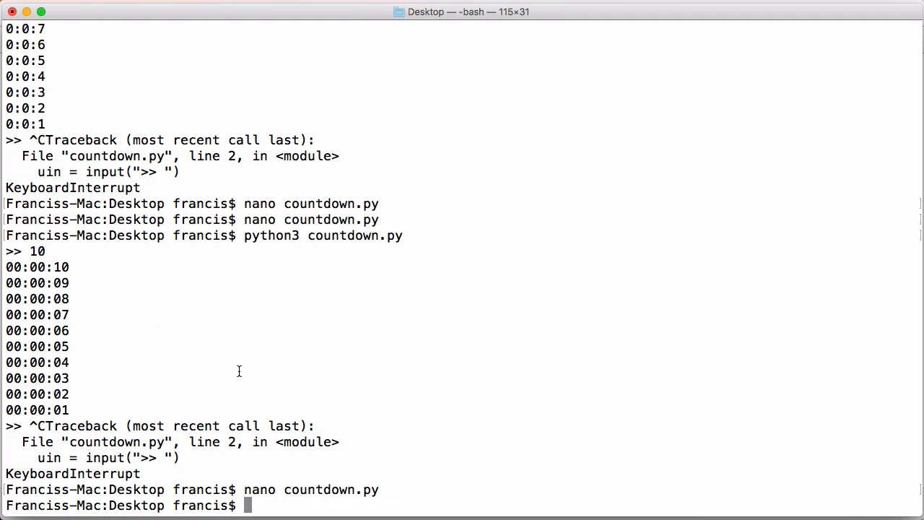
Step: Add import time at the top and time.sleep(1) after the print line
key("Return")
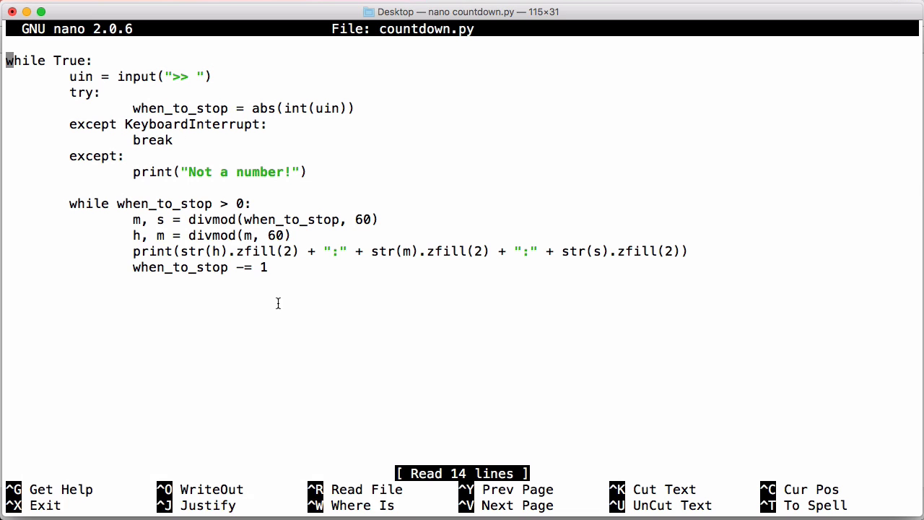
type("imp")
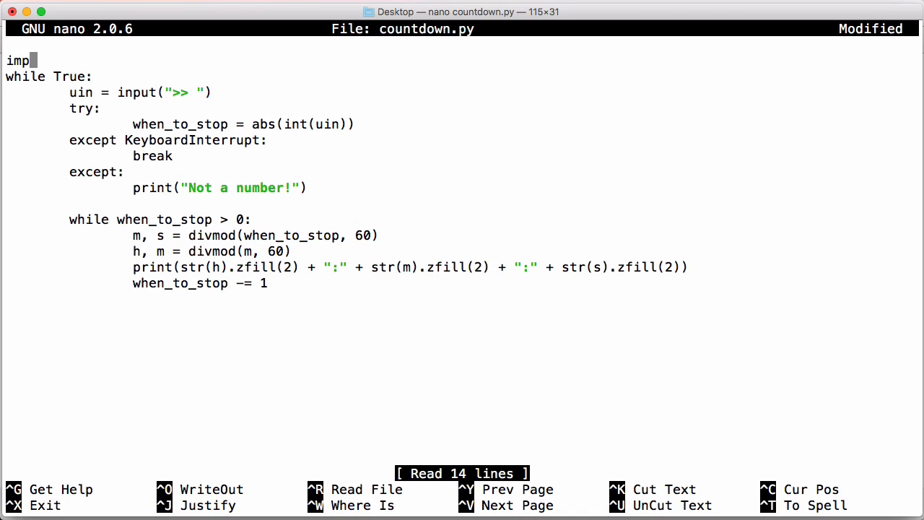
type("ort time")
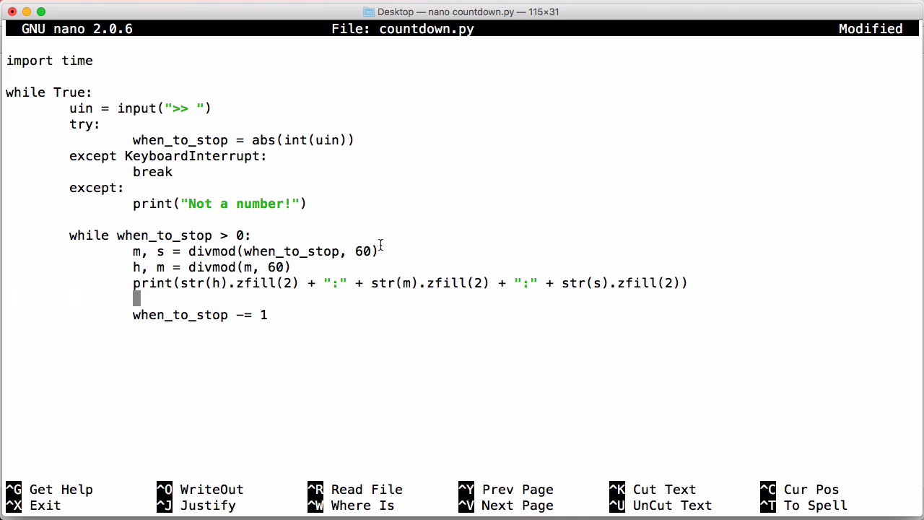
type("time.sleep(1")
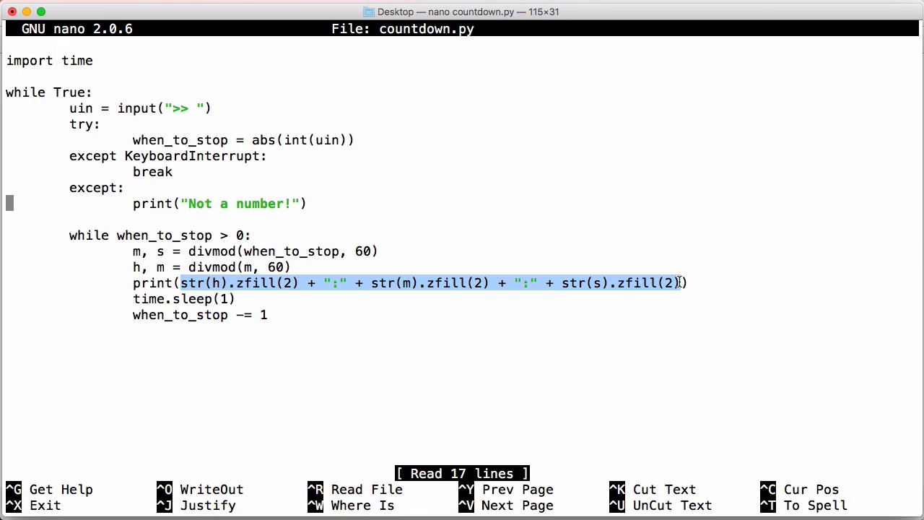
Step: Replace the print line with time_left = zfill expression and print(time_left, end="")
key("ctrl+k")
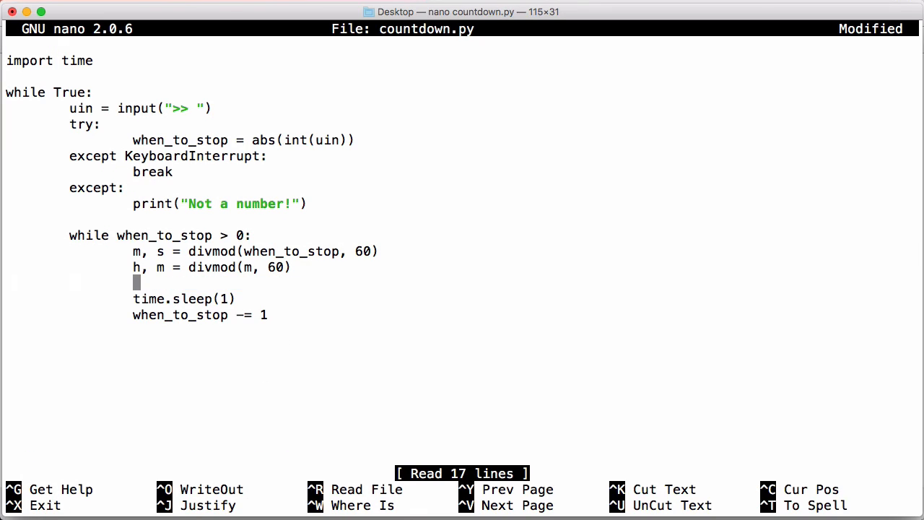
type("time_left")
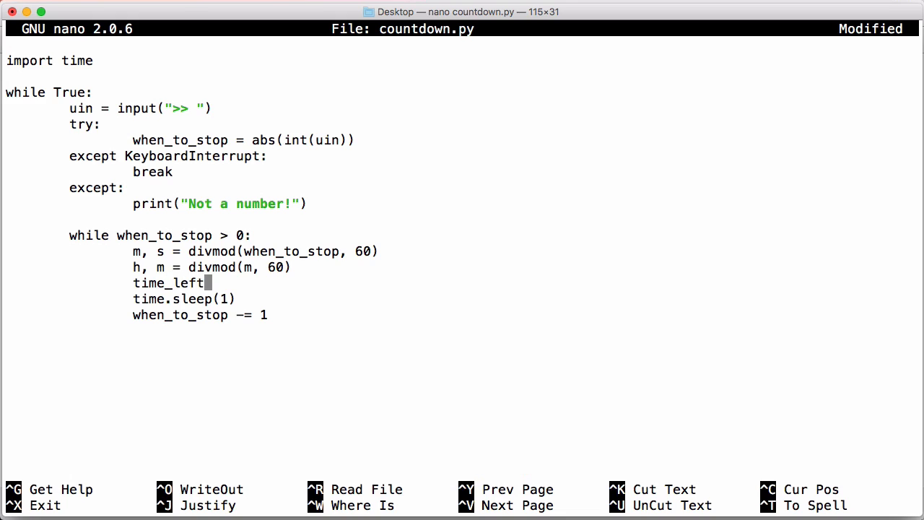
type("= str(h).zfill(2) + \":\" + str(m).zfill(2) + \":\" + str(s).zfill(2)")
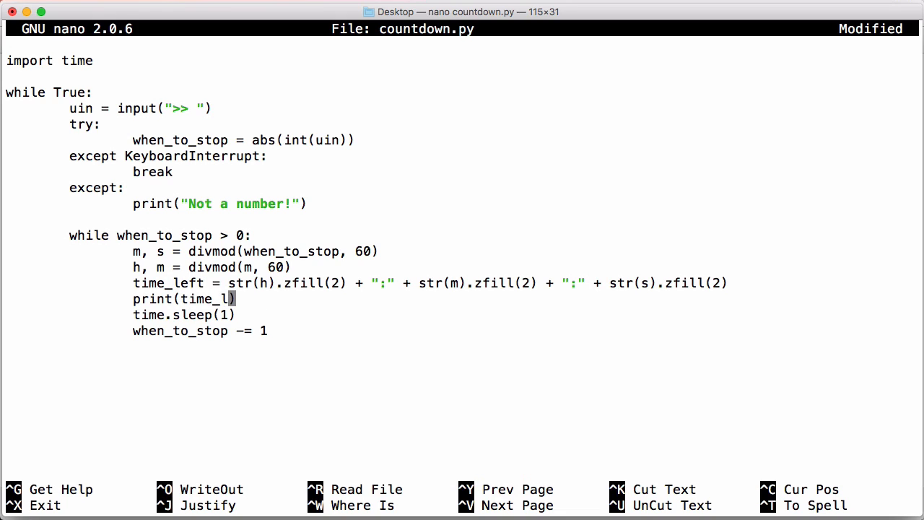
type("eft")
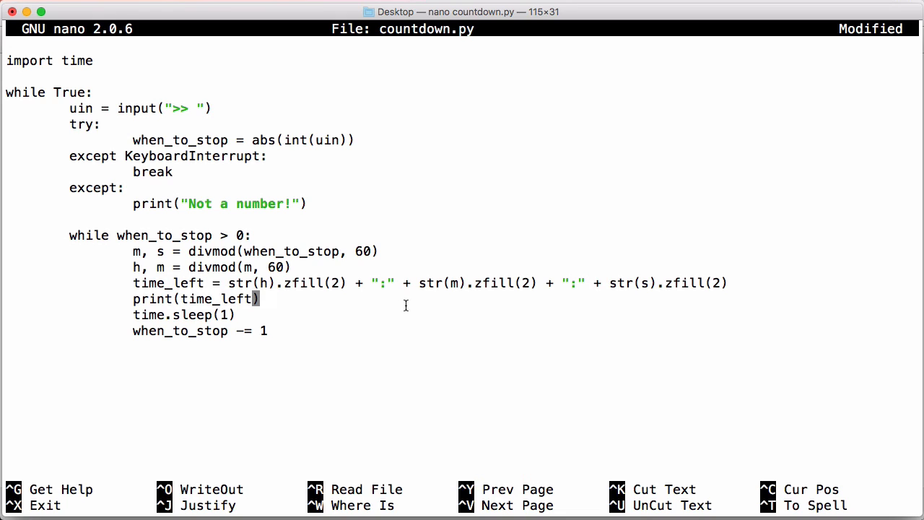
mouse_move(335, 315)
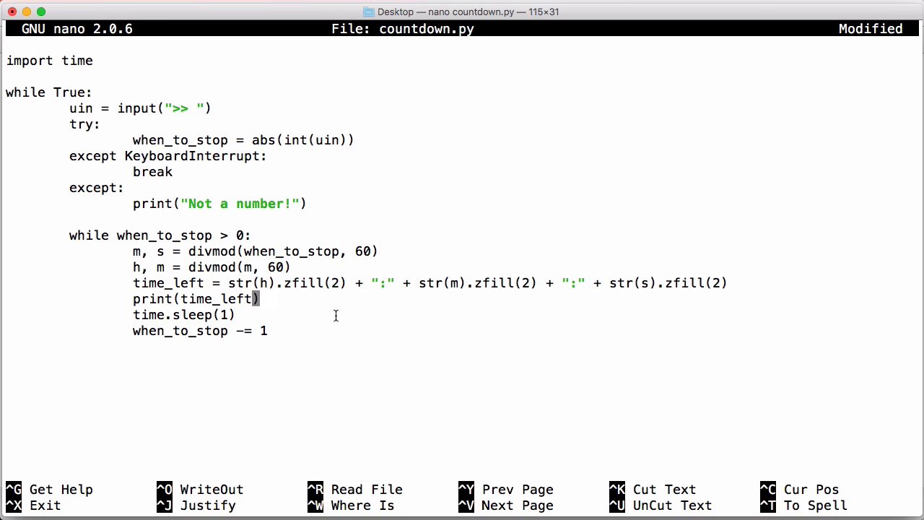
type(", end=\"\"")
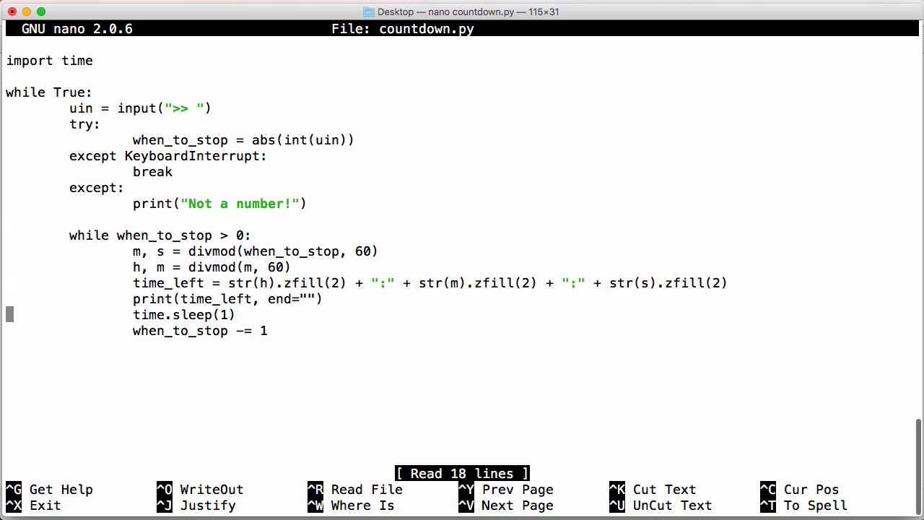
Step: Change the print to time_left + "\r" so each value overwrites the previous one
type("+ \"\\r\"")
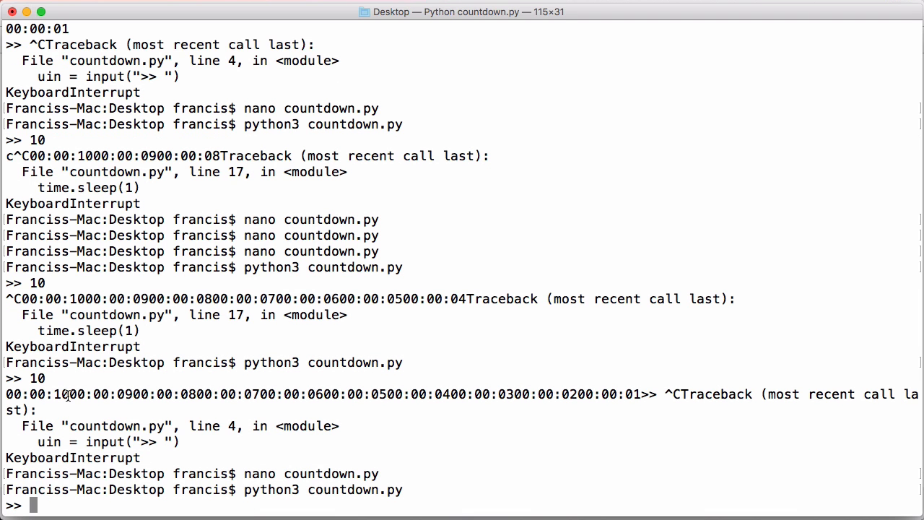
mouse_move(92, 382)
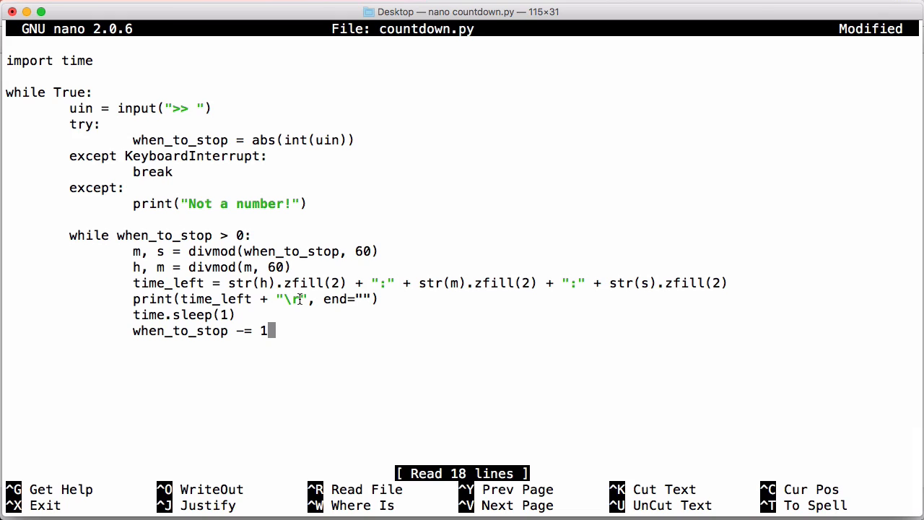
mouse_move(288, 299)
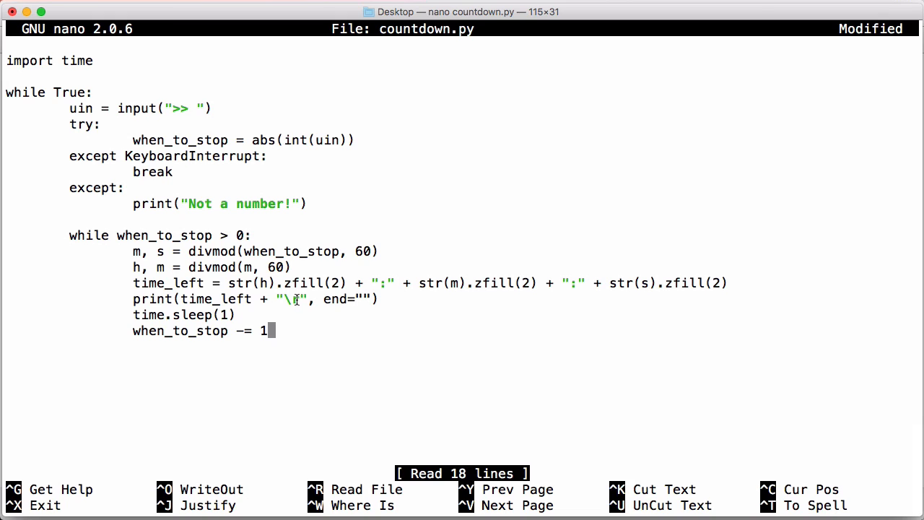
mouse_move(294, 303)
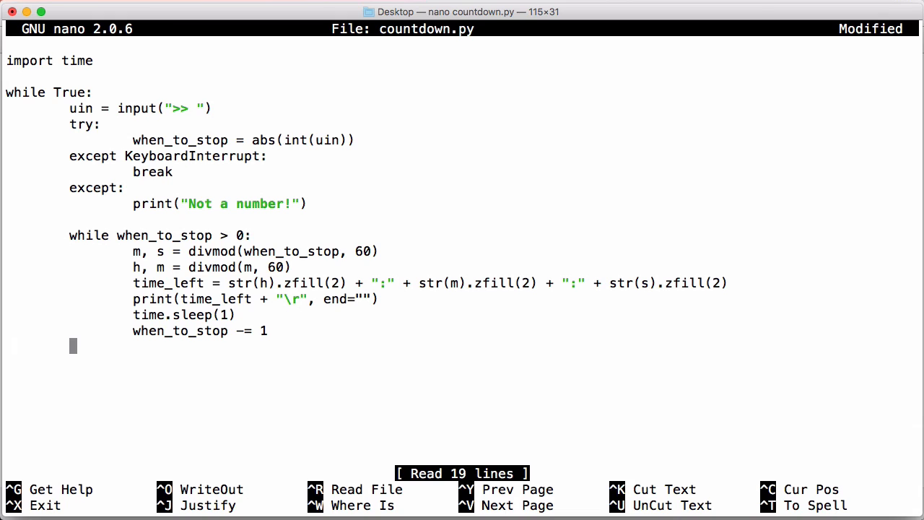
type("prin")
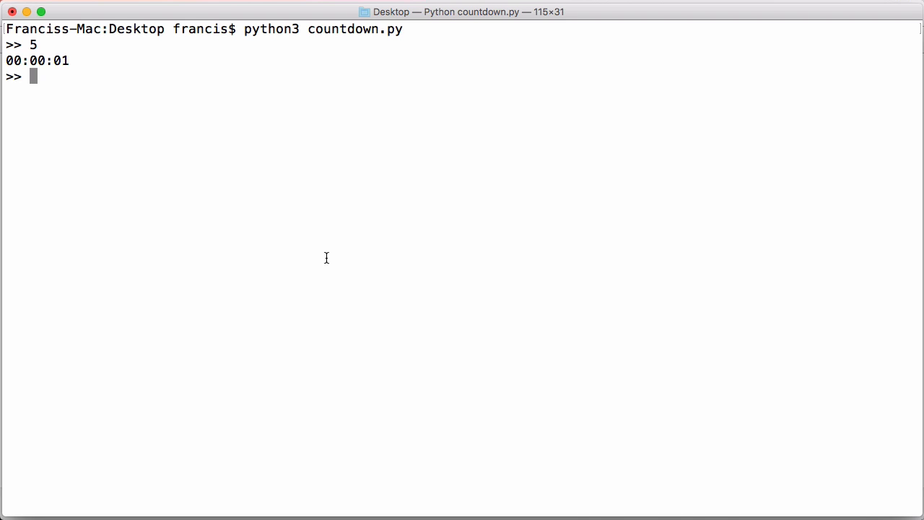
mouse_move(150, 152)
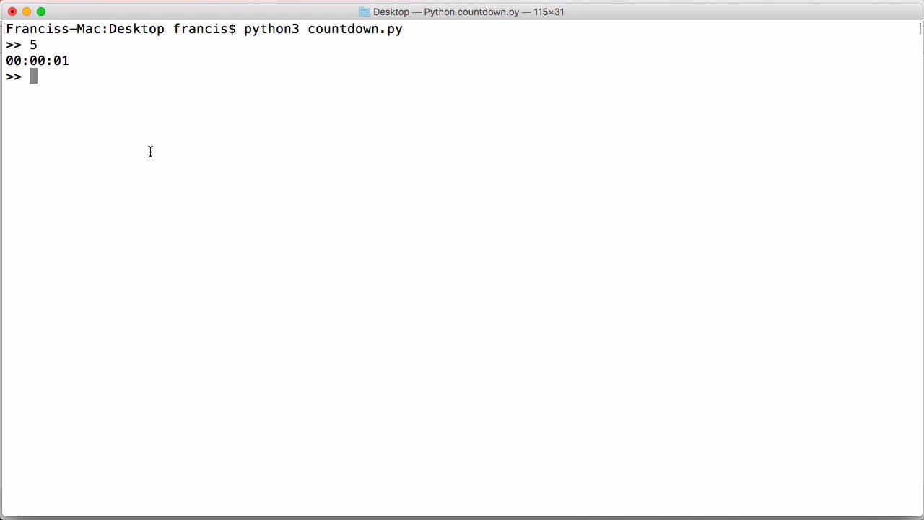
Step: Enter 86400 at the >> prompt to start a day-long countdown on one line
type("86")
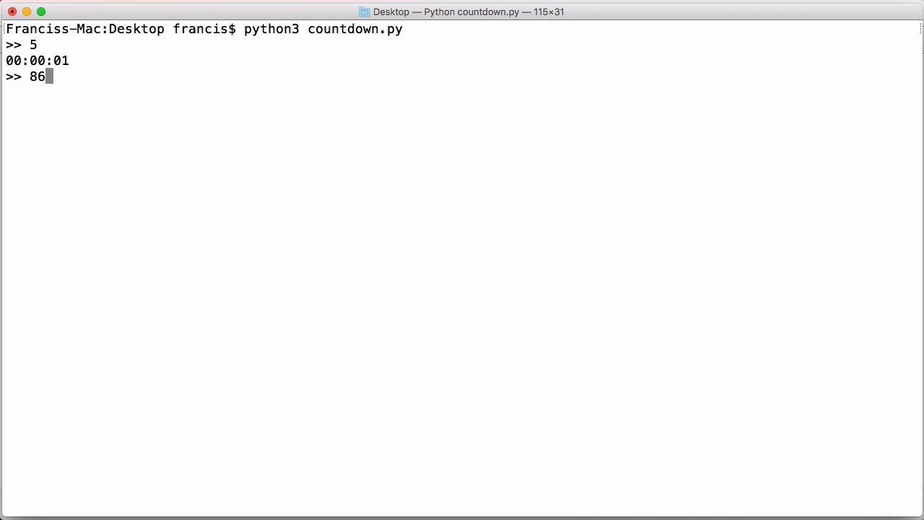
type("400")
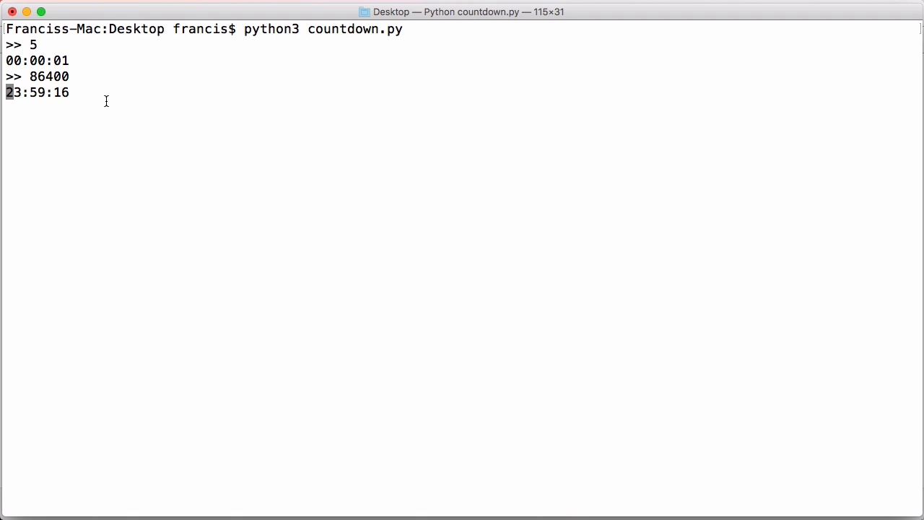
mouse_move(468, 88)
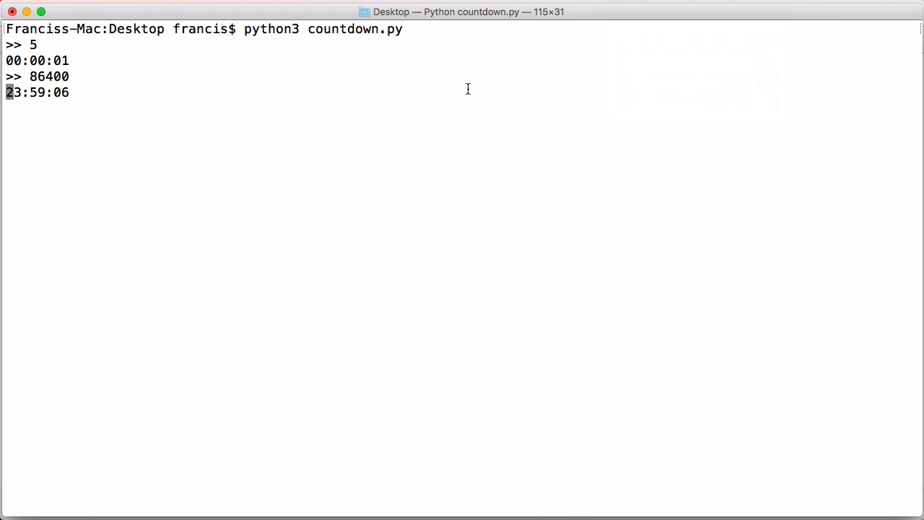